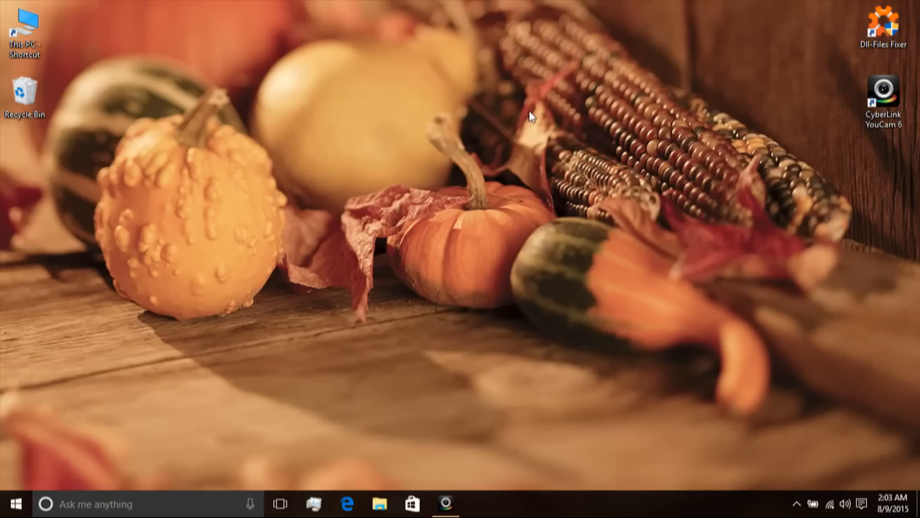
pyautogui.moveTo(530, 140)
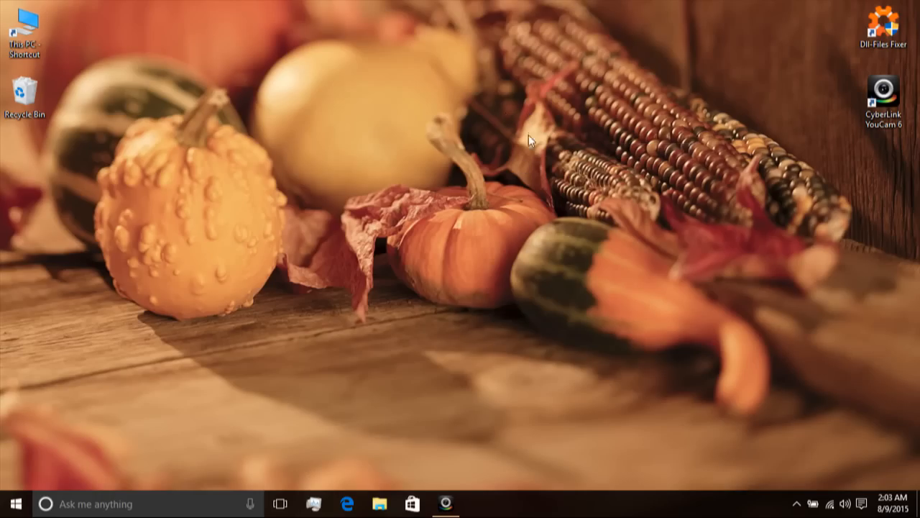
pyautogui.moveTo(495, 136)
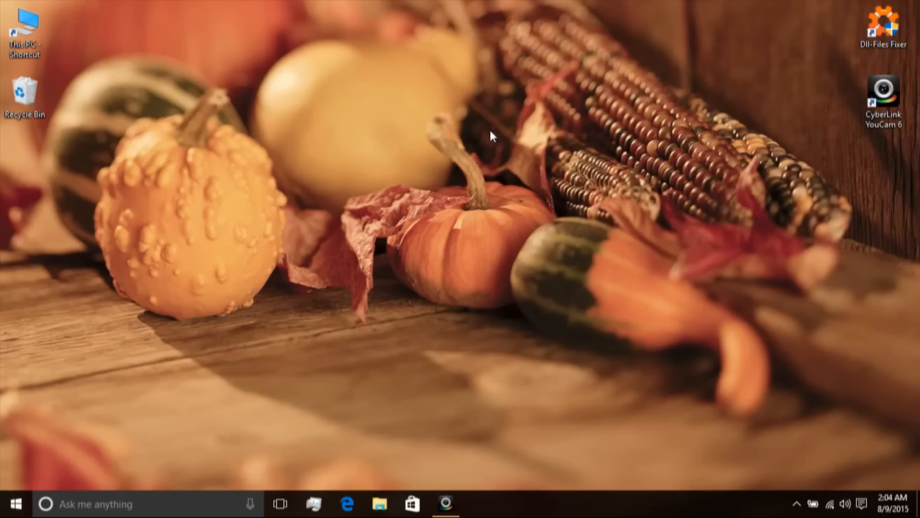
pyautogui.moveTo(11, 503)
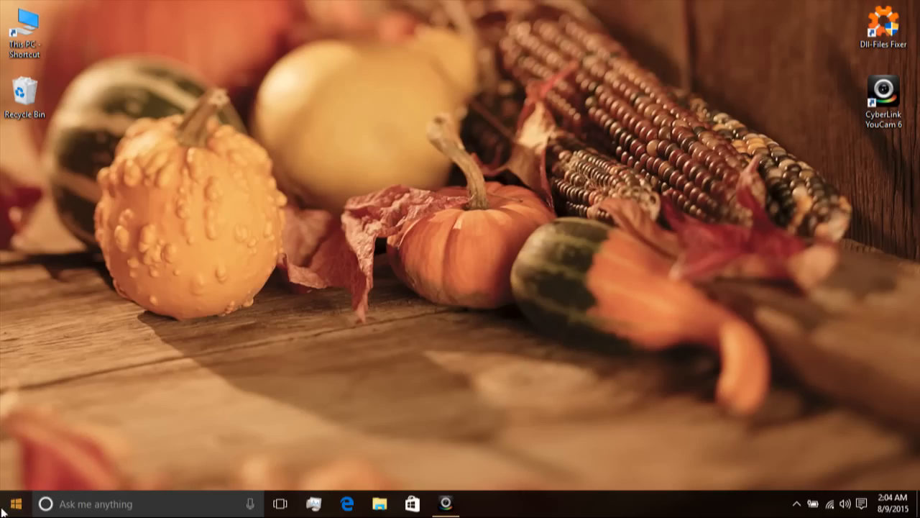
# - Search the Start menu for '3d' to list the 3D Builder app
pyautogui.click(9, 503)
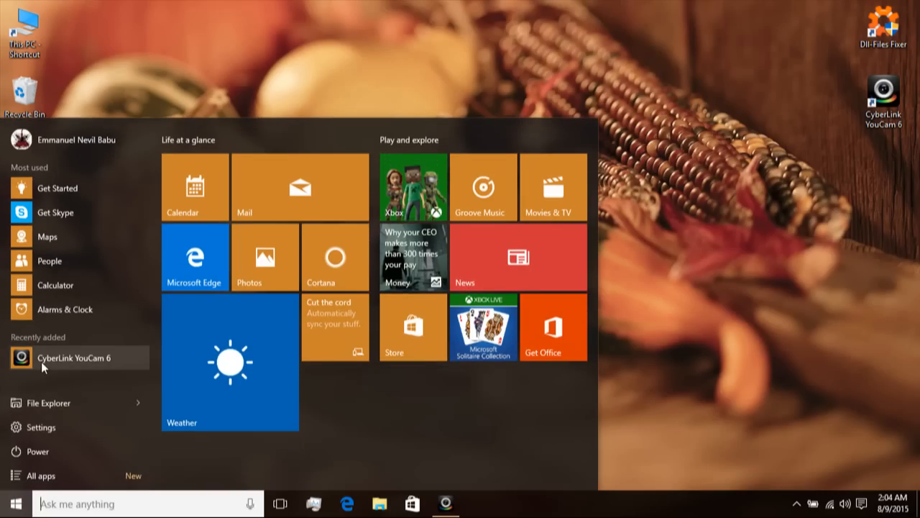
pyautogui.write('3d')
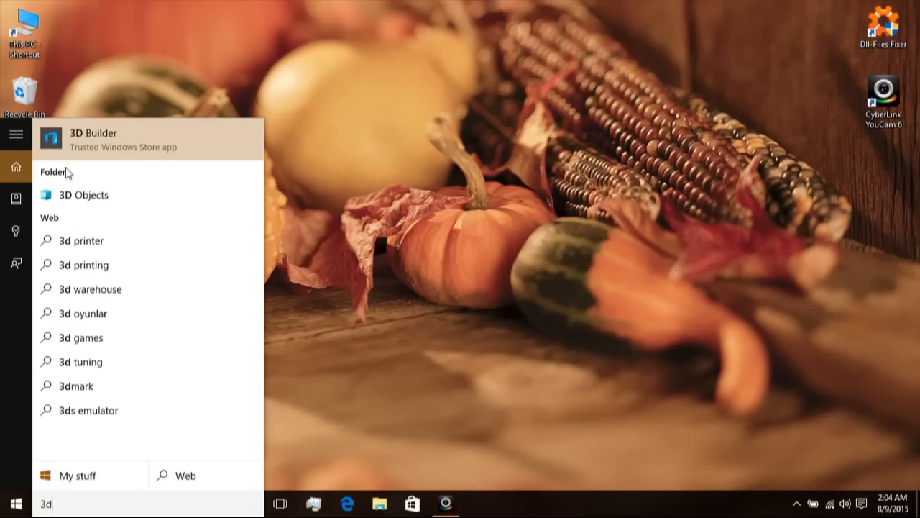
# - Launch 3D Builder and browse its start-screen library toward the bulldozer model
pyautogui.click(92, 138)
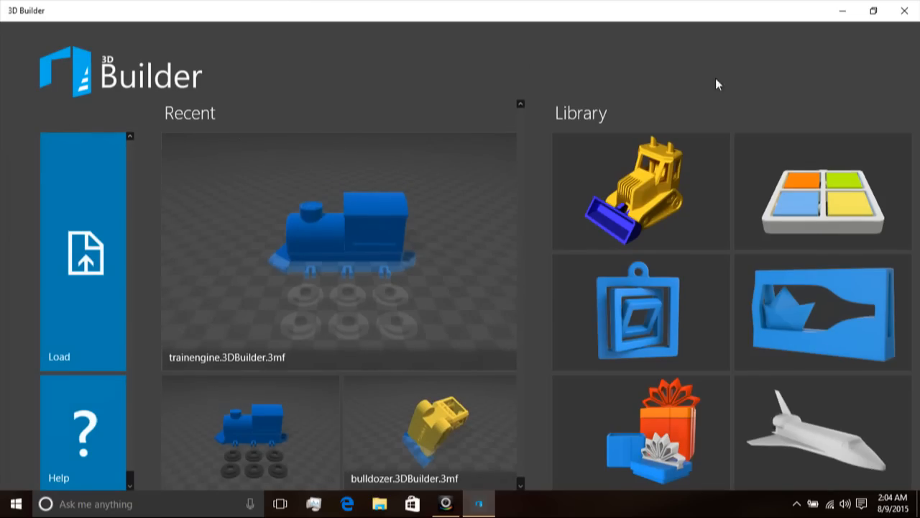
pyautogui.scroll(-3)
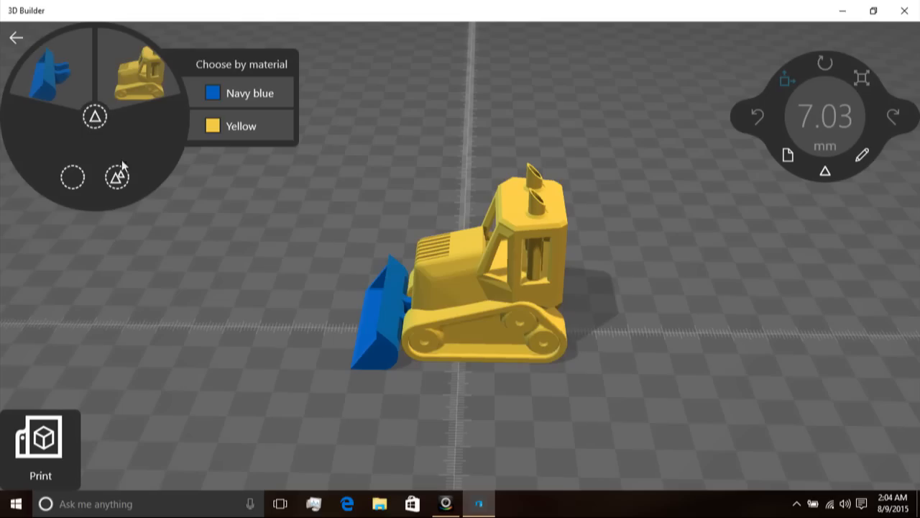
# - Select the bulldozer's yellow body, orbit around it, and nudge it slightly away from the blade
pyautogui.click(241, 126)
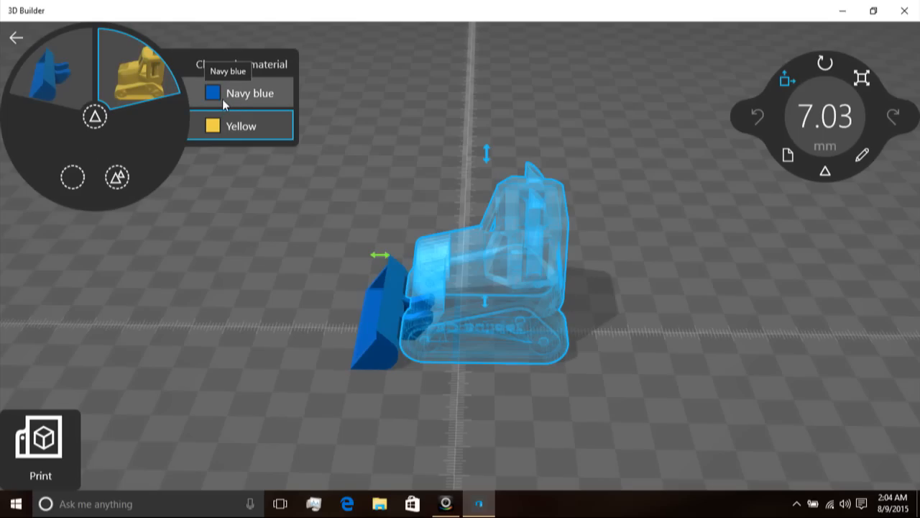
pyautogui.click(241, 126)
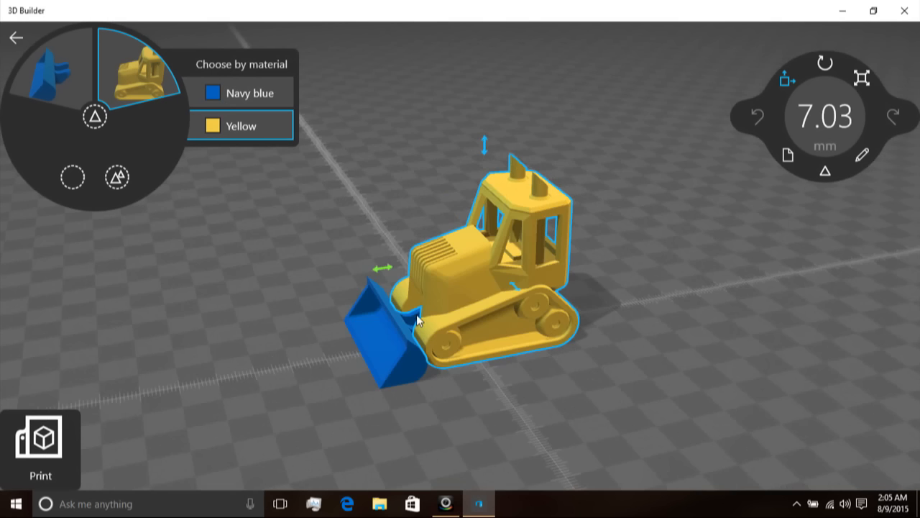
pyautogui.moveTo(417, 319); pyautogui.dragTo(500, 345)
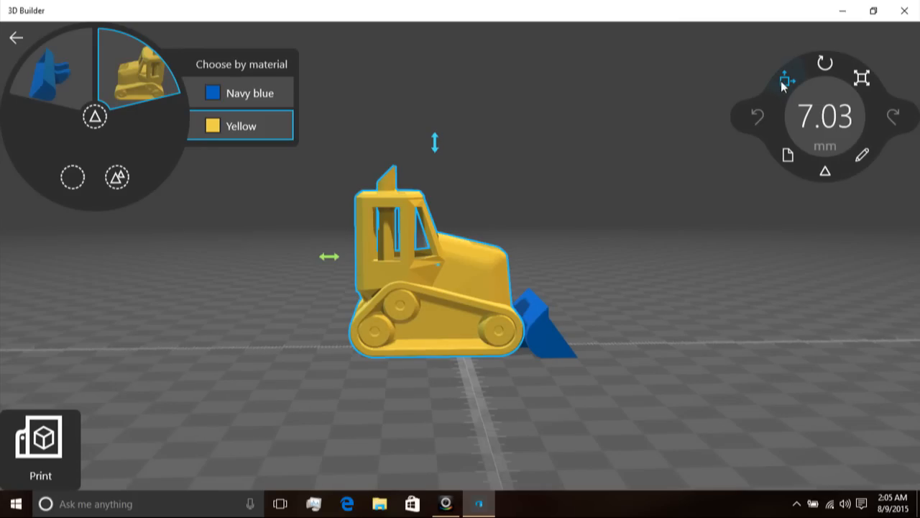
pyautogui.moveTo(790, 80)
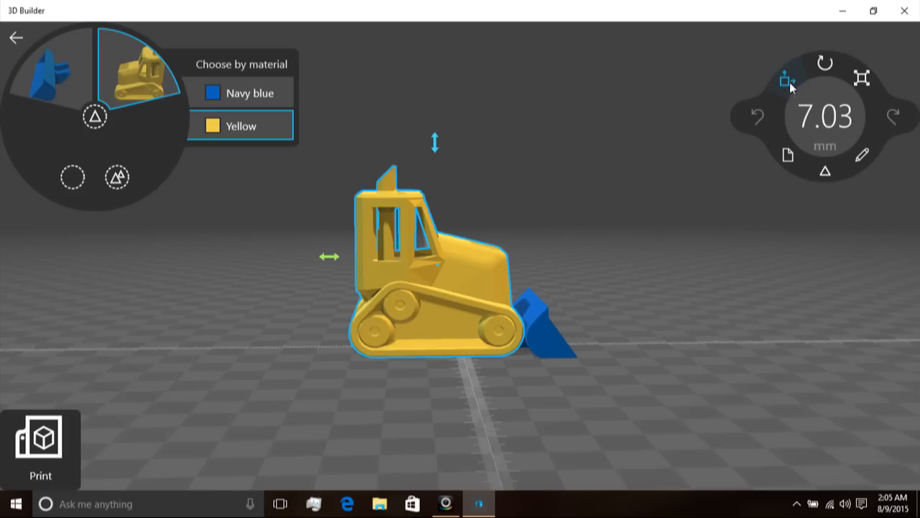
pyautogui.moveTo(768, 106)
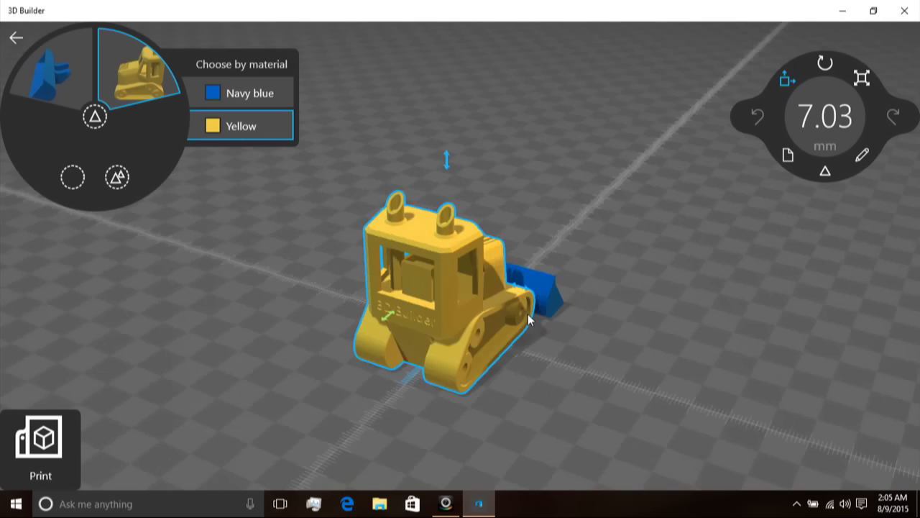
pyautogui.moveTo(529, 319); pyautogui.dragTo(381, 259)
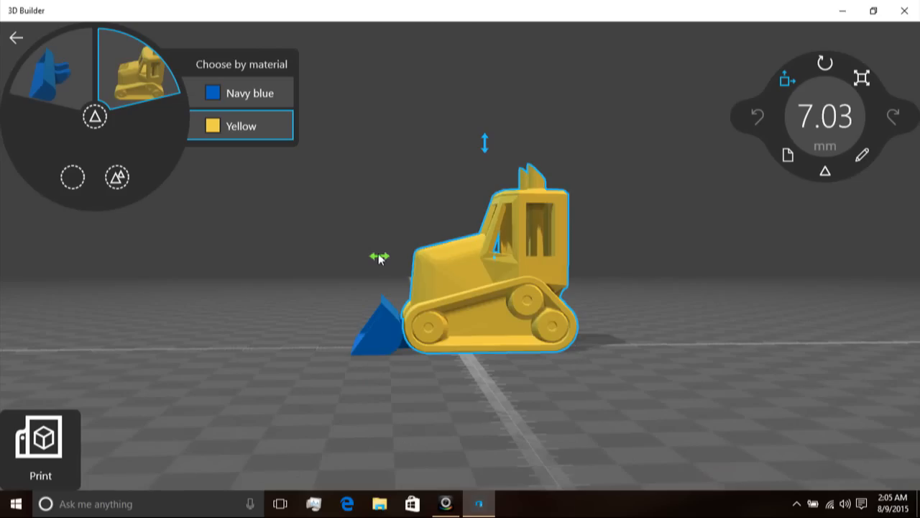
pyautogui.moveTo(380, 256); pyautogui.dragTo(313, 256)
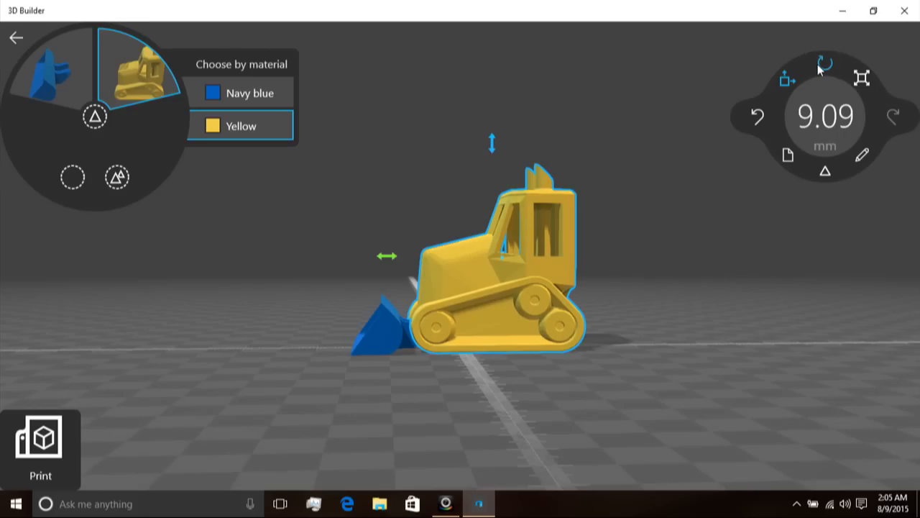
pyautogui.click(825, 65)
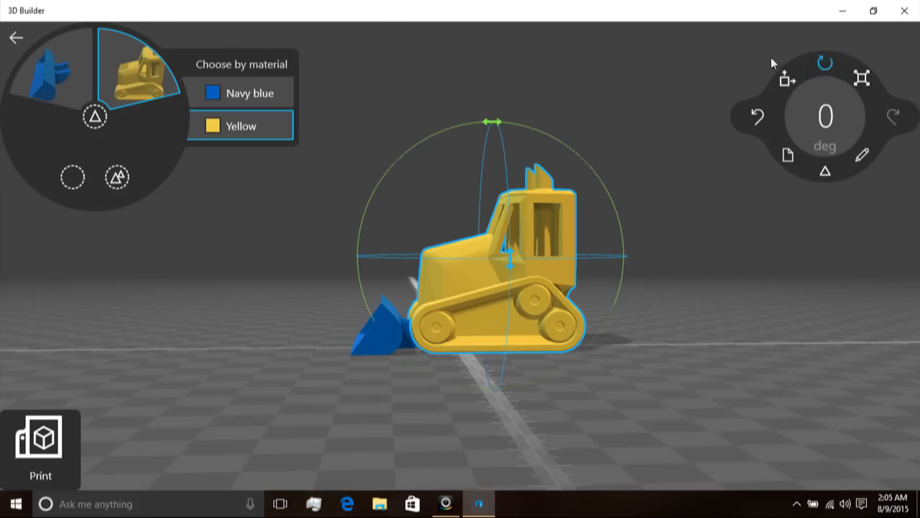
pyautogui.moveTo(474, 128)
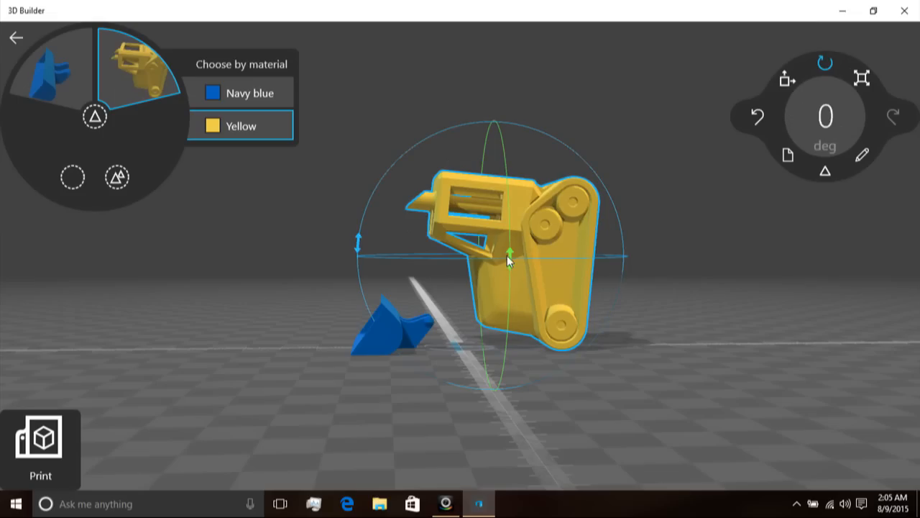
pyautogui.moveTo(506, 252); pyautogui.dragTo(500, 184)
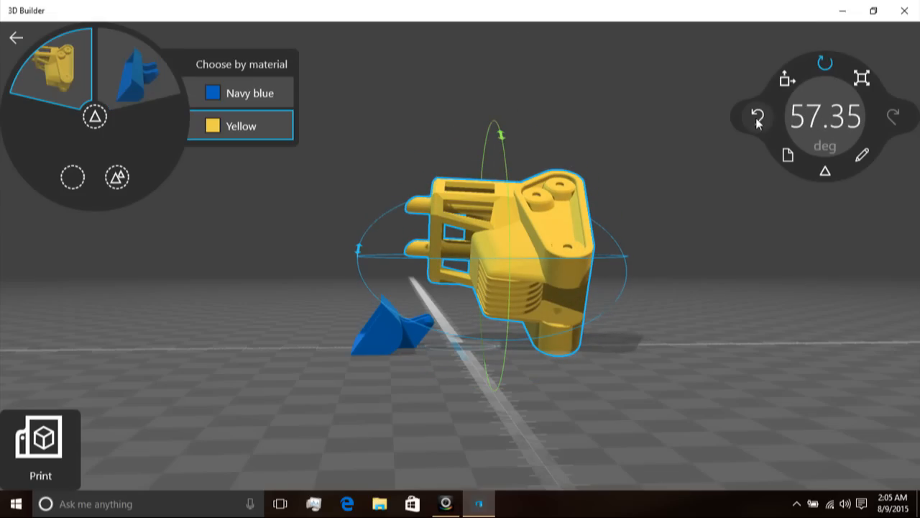
pyautogui.moveTo(757, 116)
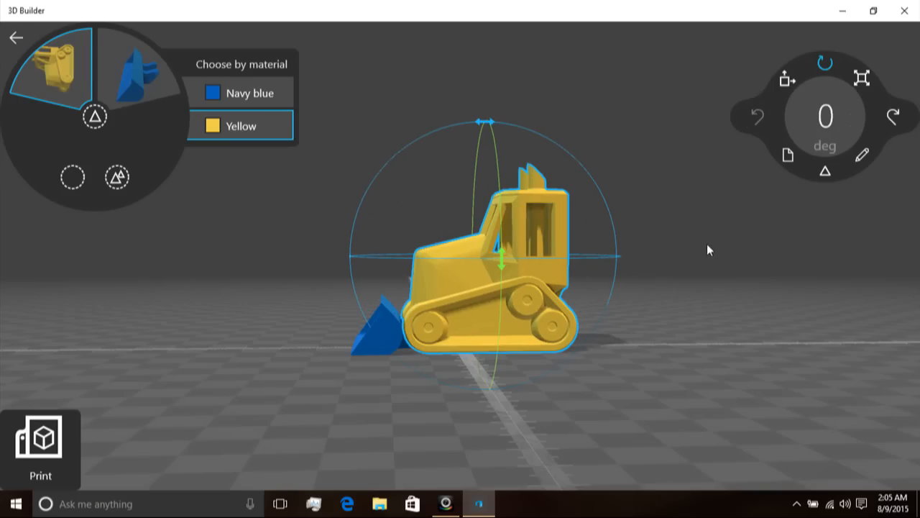
# - Switch to the Scale tool for the selected yellow body
pyautogui.click(862, 78)
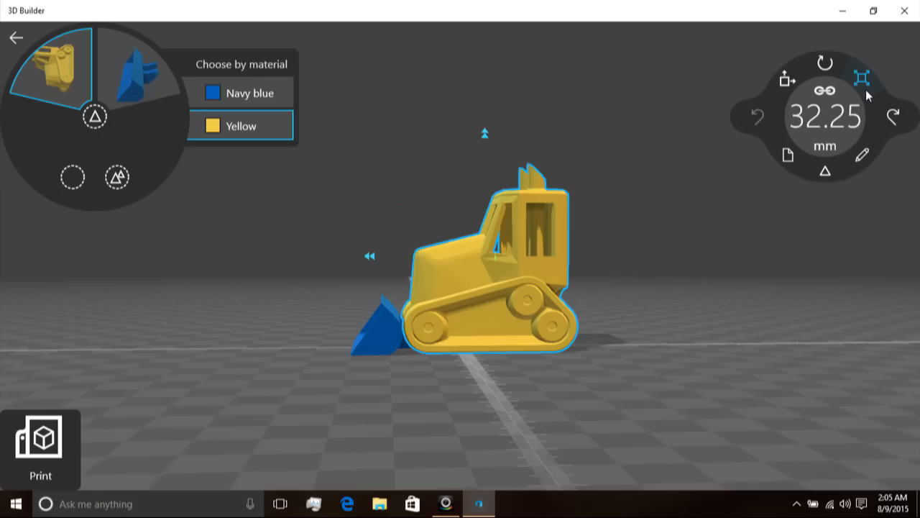
pyautogui.moveTo(862, 78)
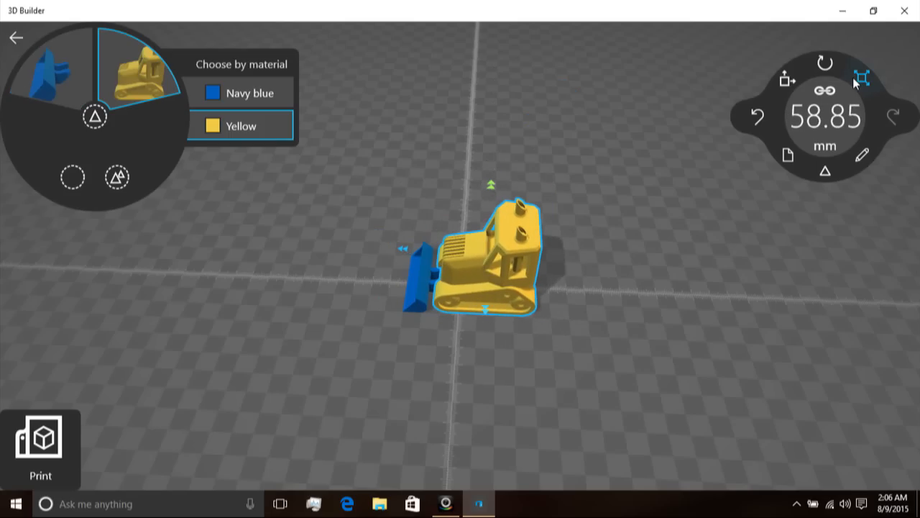
pyautogui.moveTo(895, 118)
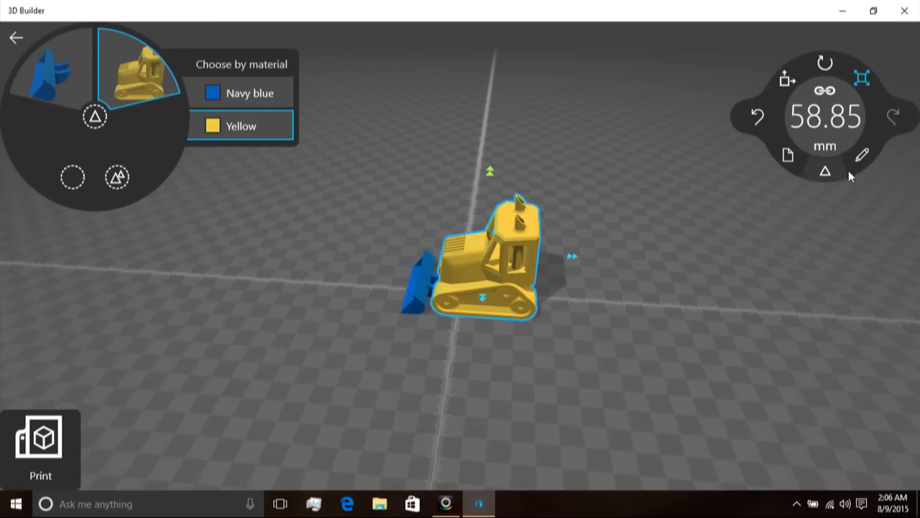
pyautogui.moveTo(788, 165)
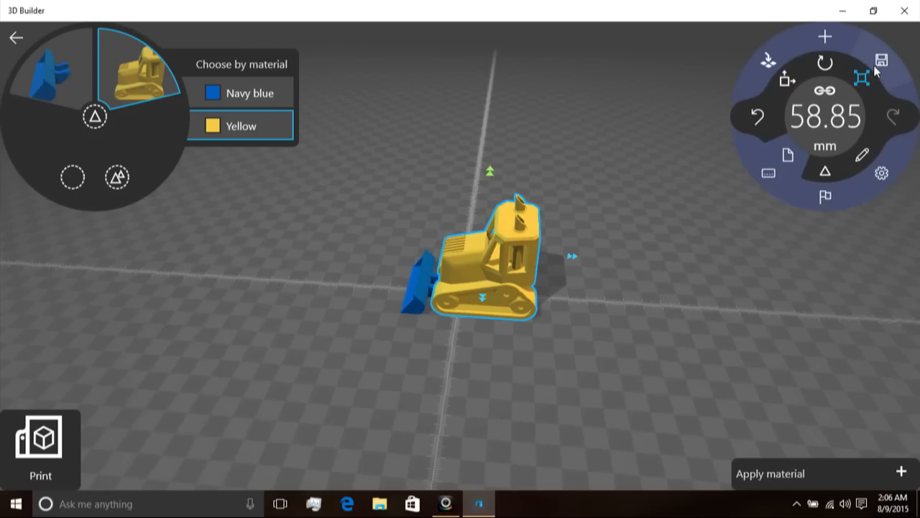
pyautogui.moveTo(825, 38)
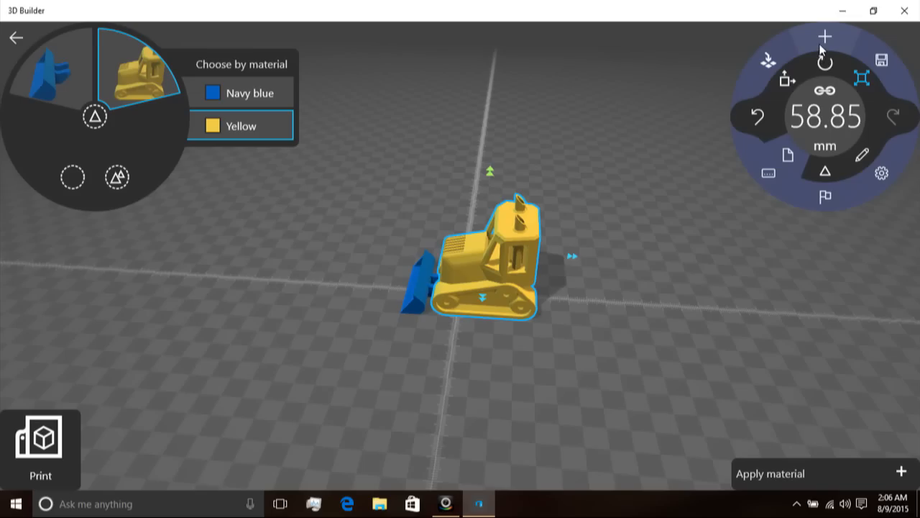
pyautogui.moveTo(825, 36)
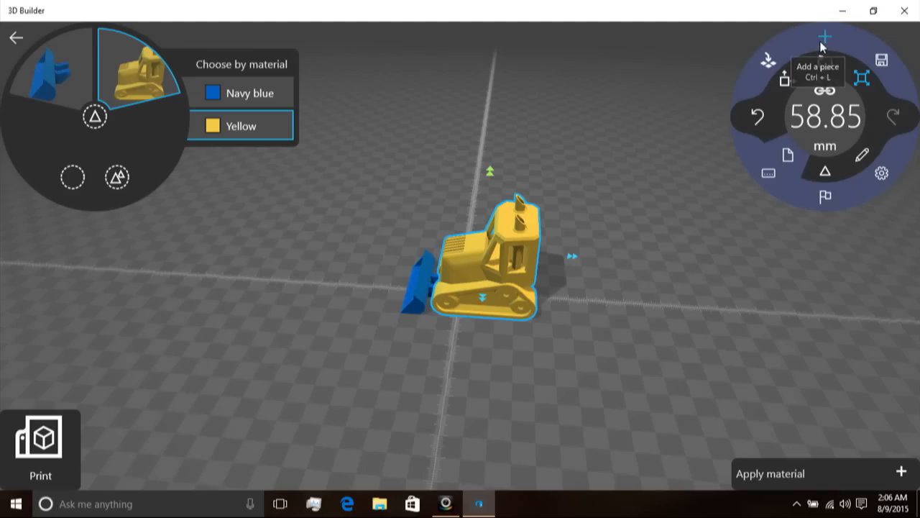
# - Add the Train Engine model from the 3D Objects library beside the bulldozer
pyautogui.click(825, 36)
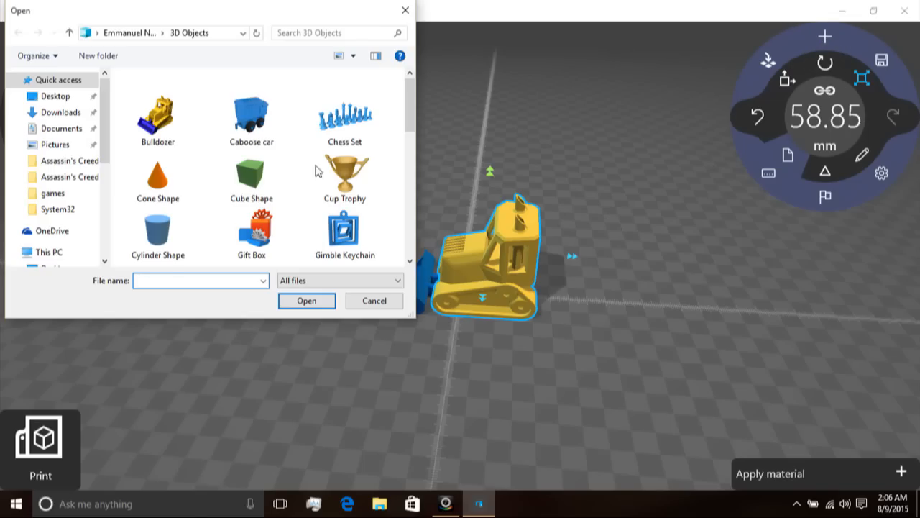
pyautogui.scroll(-3)
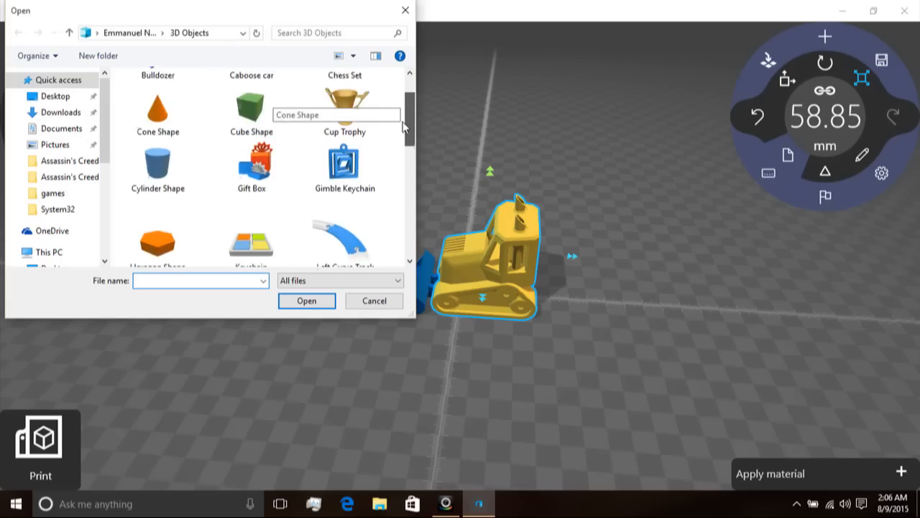
pyautogui.scroll(-3)
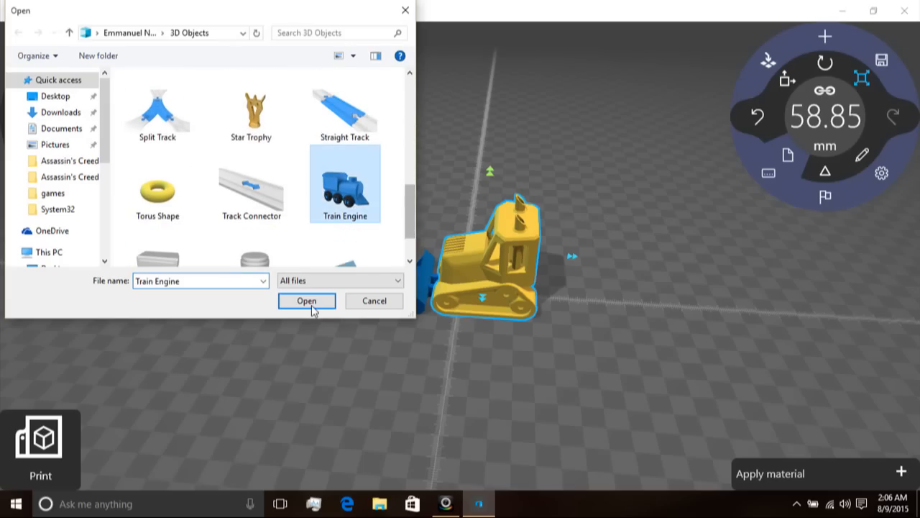
pyautogui.click(306, 300)
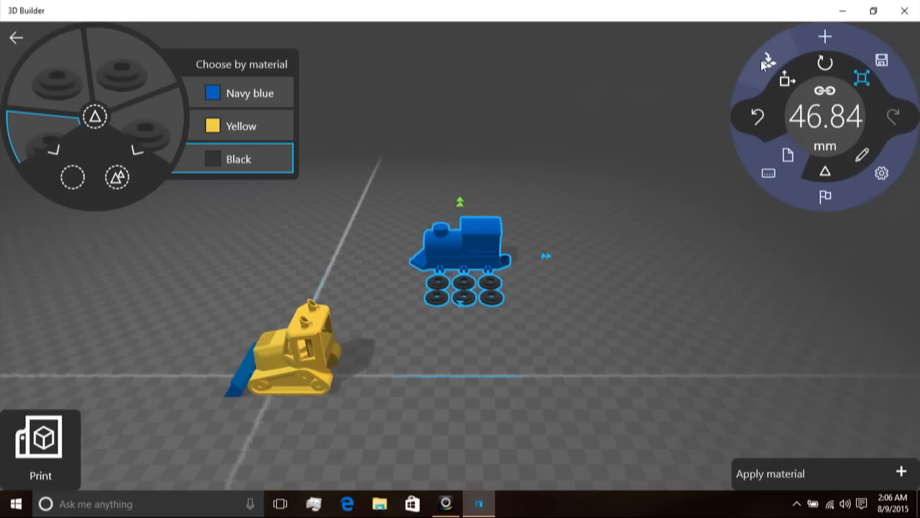
pyautogui.moveTo(529, 231)
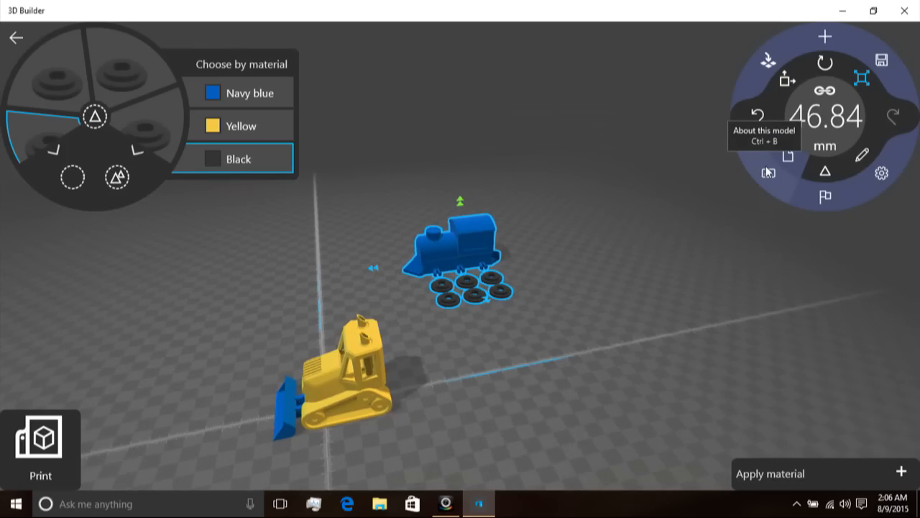
# - Bring up Scene settings from the radial menu's gear
pyautogui.click(768, 172)
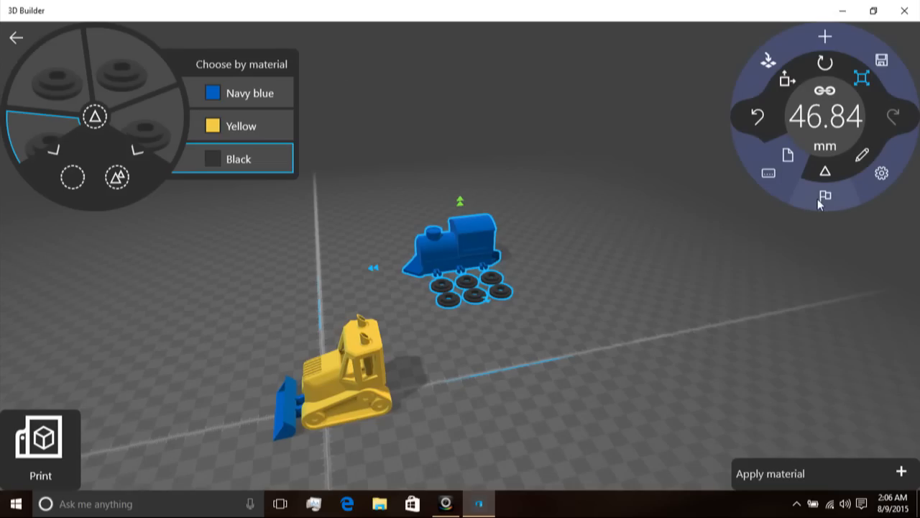
pyautogui.moveTo(594, 337)
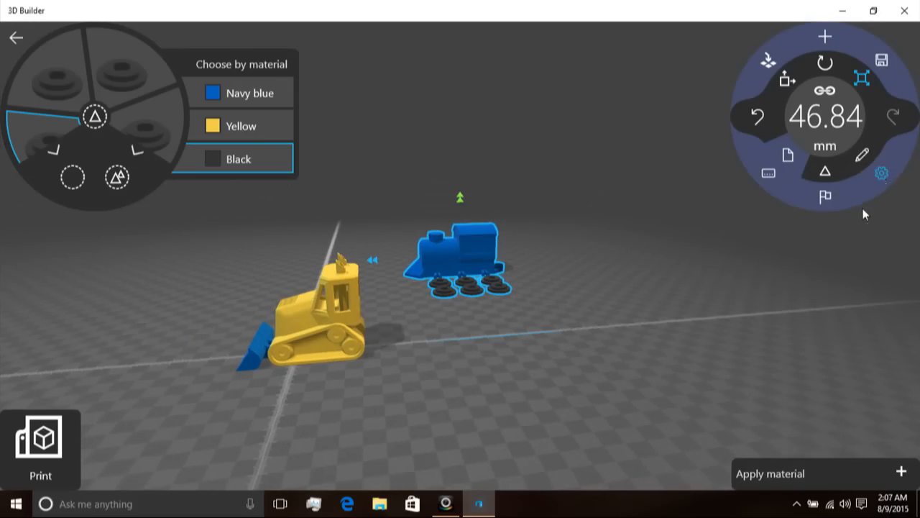
pyautogui.click(883, 172)
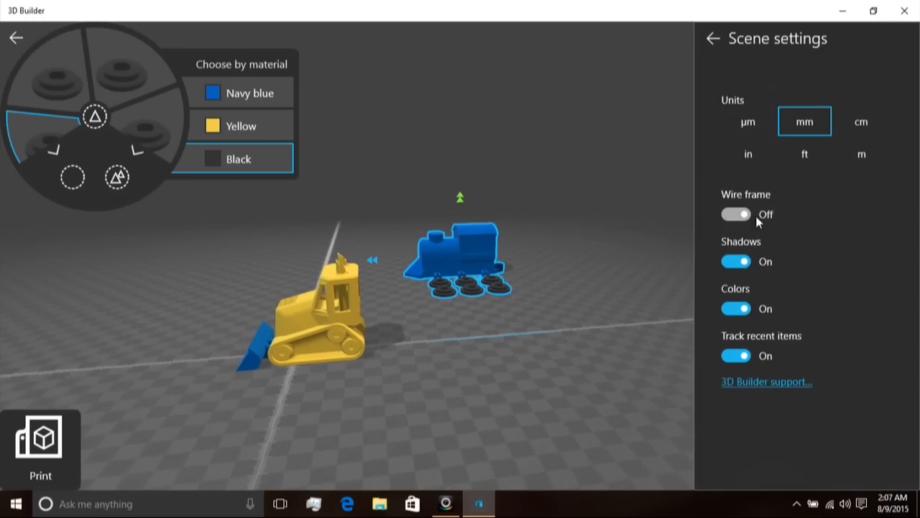
pyautogui.click(736, 213)
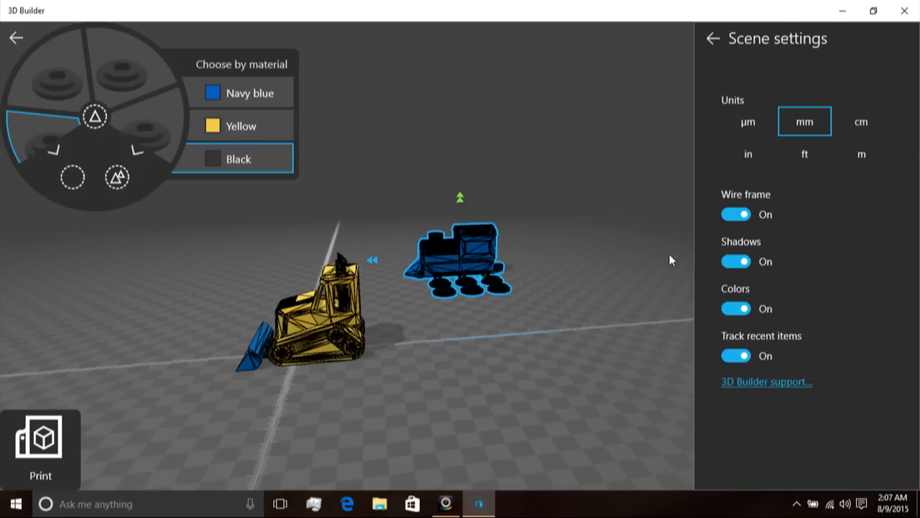
pyautogui.click(736, 213)
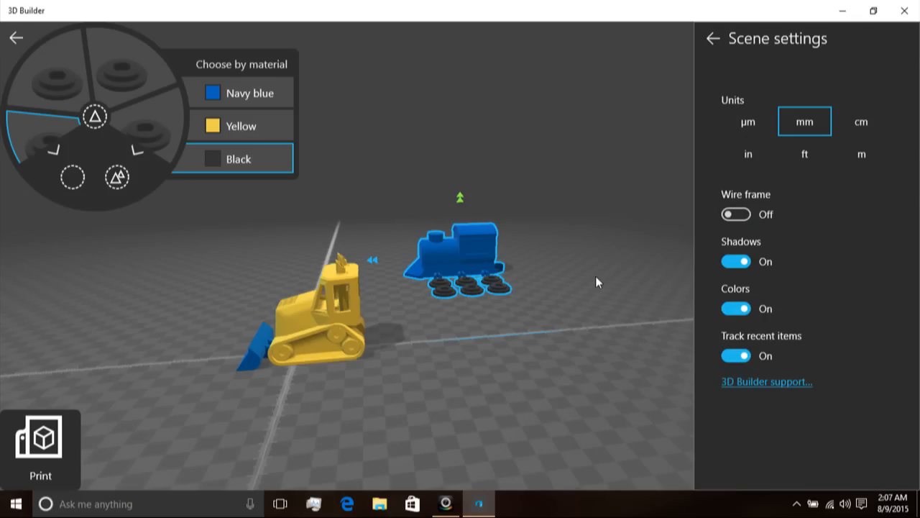
pyautogui.moveTo(717, 141)
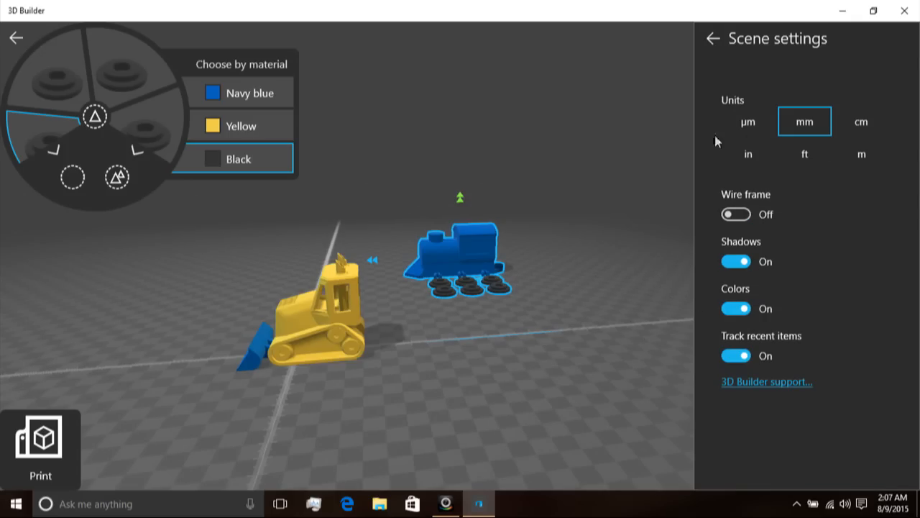
pyautogui.moveTo(543, 191)
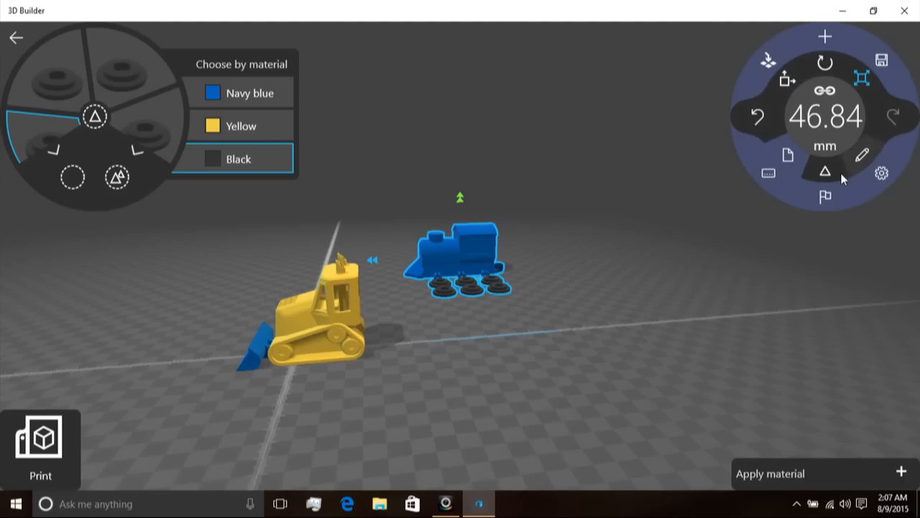
pyautogui.moveTo(788, 156)
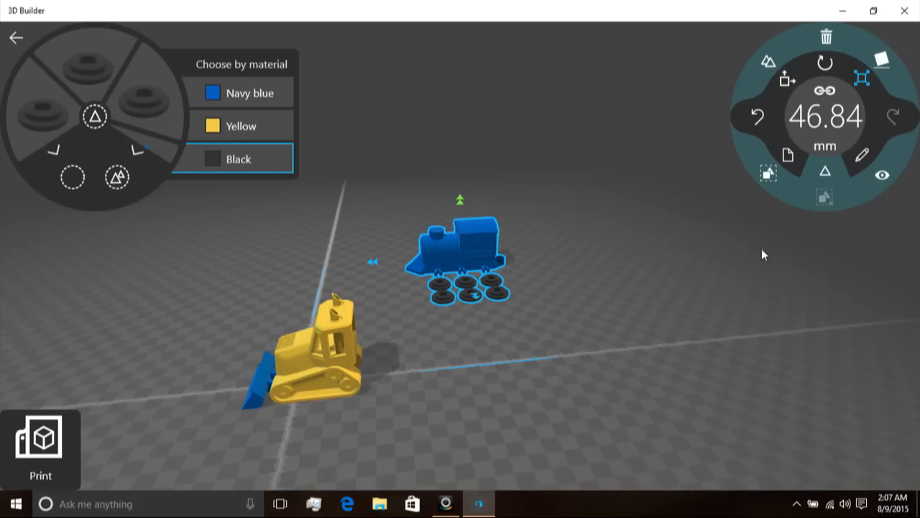
pyautogui.moveTo(883, 176)
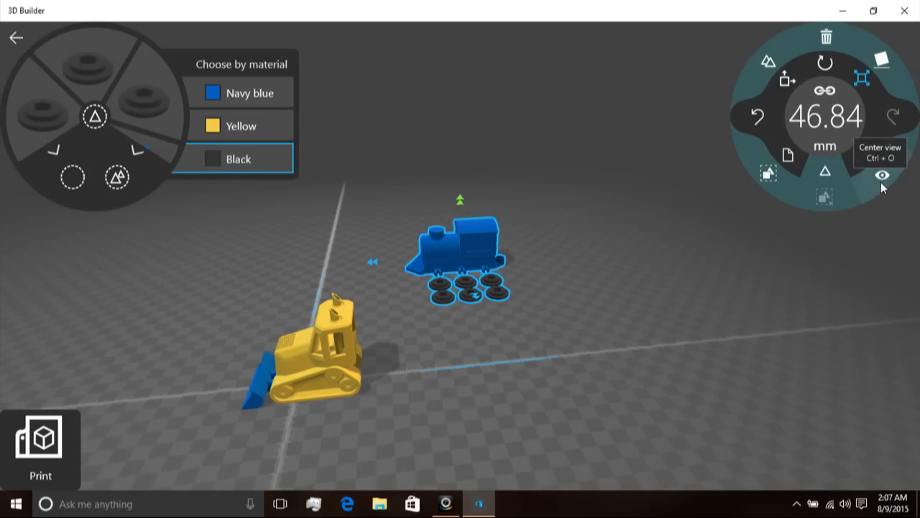
# - Centre the view on the bulldozer and train engine
pyautogui.click(883, 176)
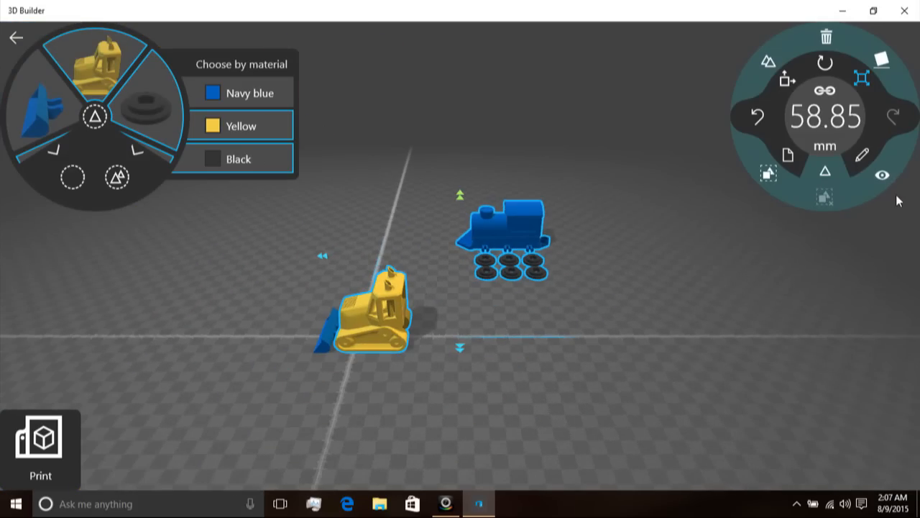
pyautogui.moveTo(880, 69)
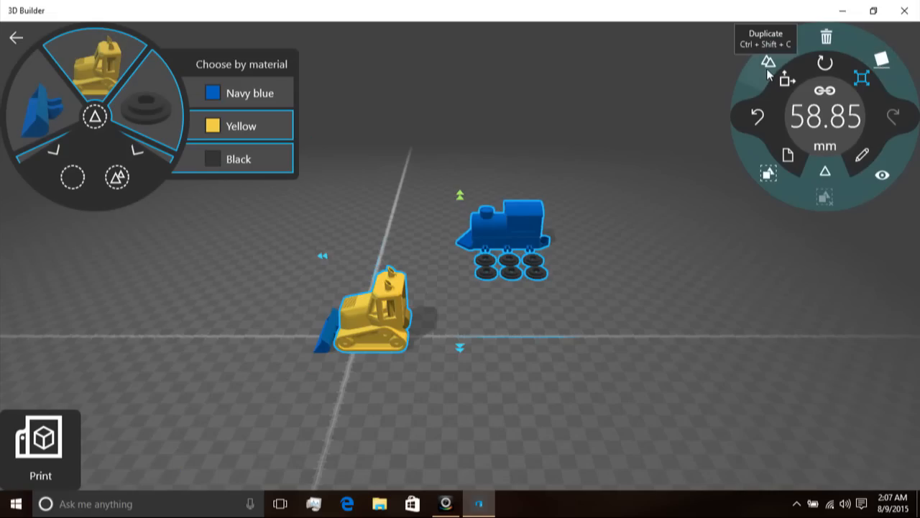
pyautogui.click(768, 63)
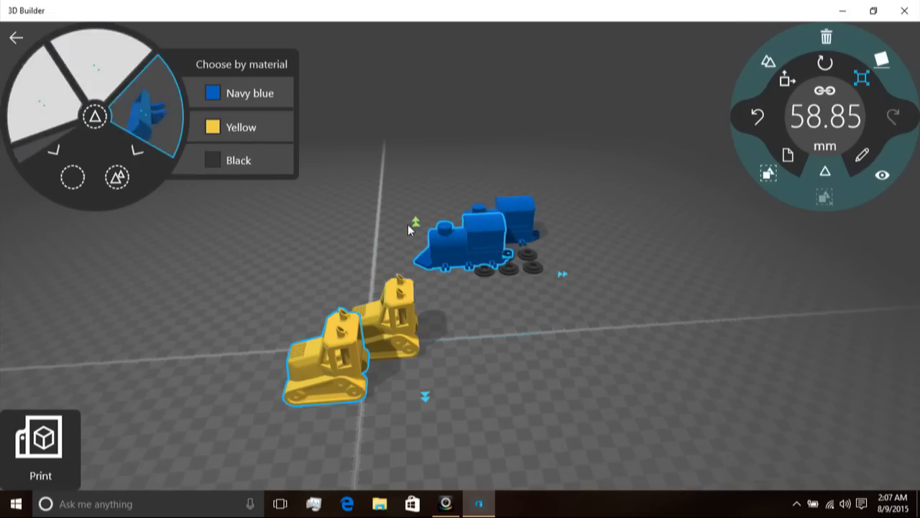
pyautogui.click(825, 37)
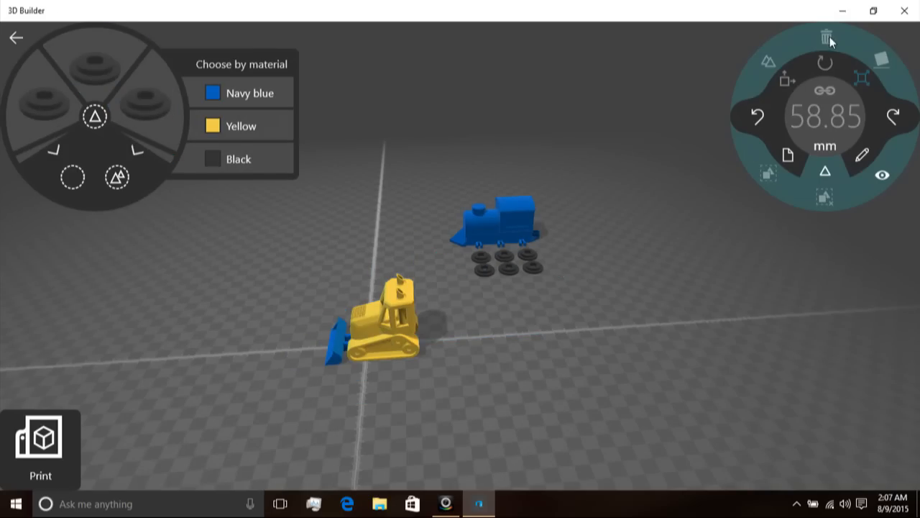
pyautogui.click(381, 323)
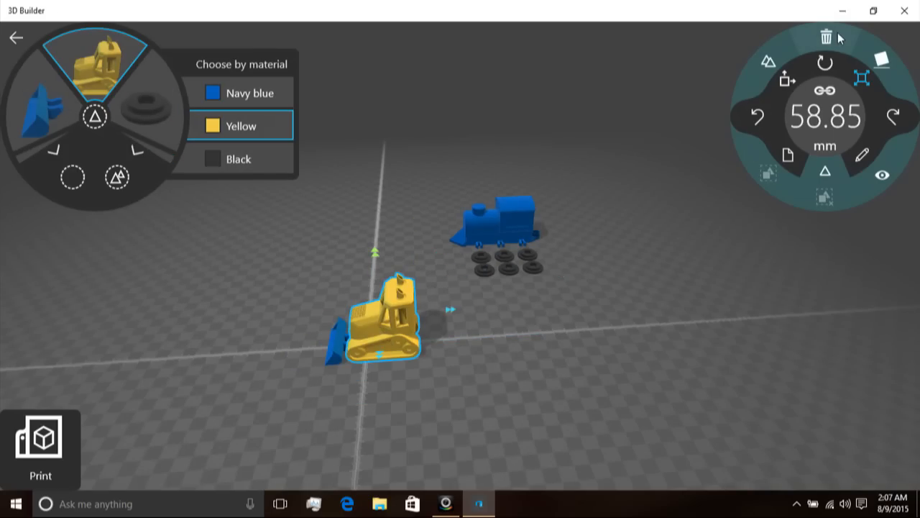
pyautogui.click(825, 38)
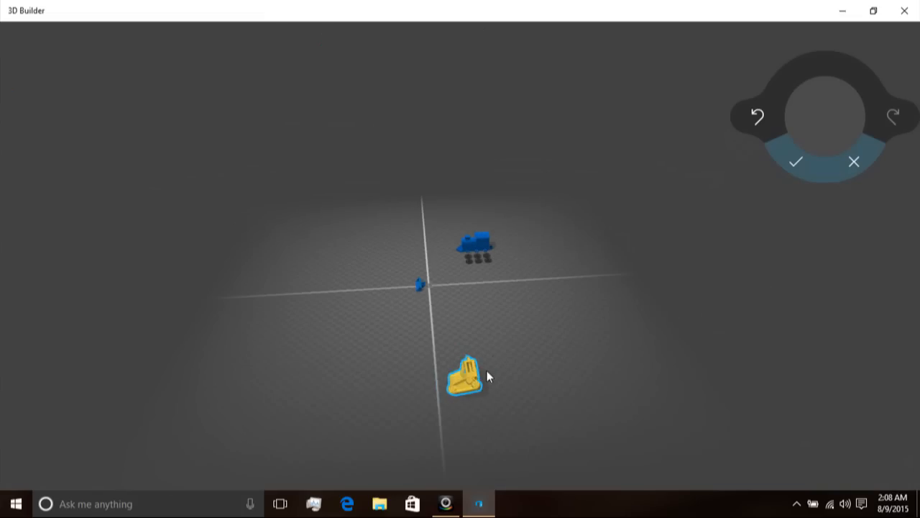
# - Rotate the yellow bulldozer on the ground beside the train engine
pyautogui.moveTo(465, 374); pyautogui.dragTo(463, 402)
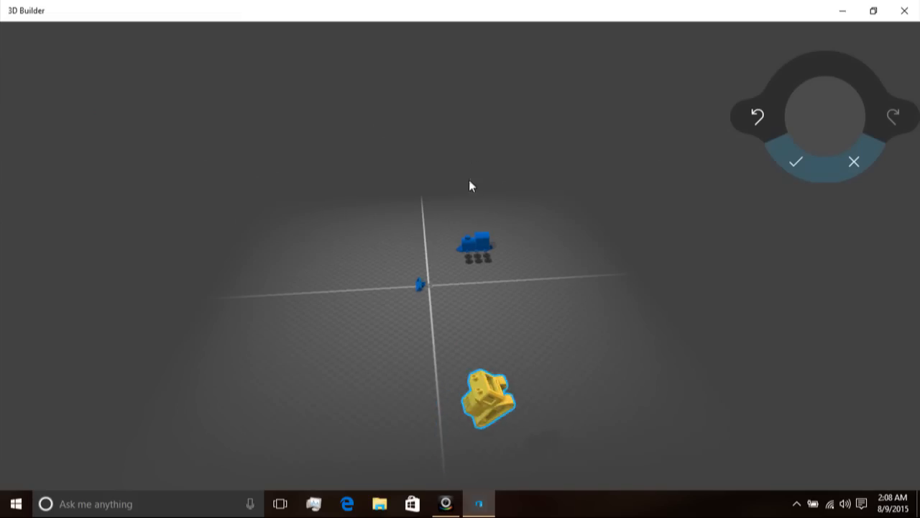
pyautogui.moveTo(489, 399); pyautogui.dragTo(405, 170)
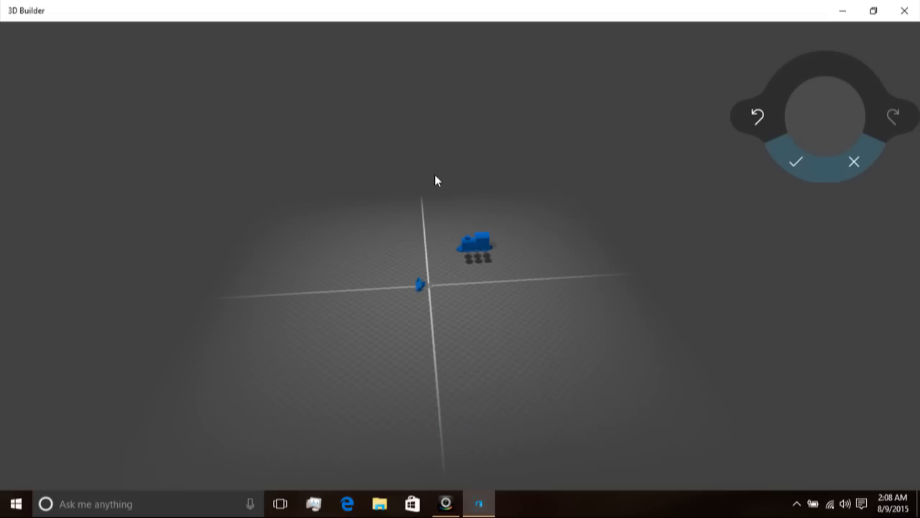
pyautogui.moveTo(3, 343)
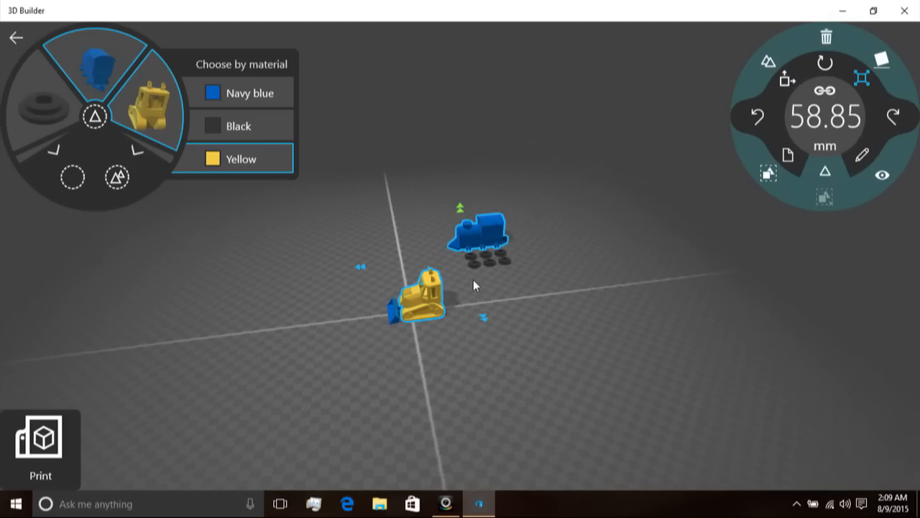
pyautogui.moveTo(863, 155)
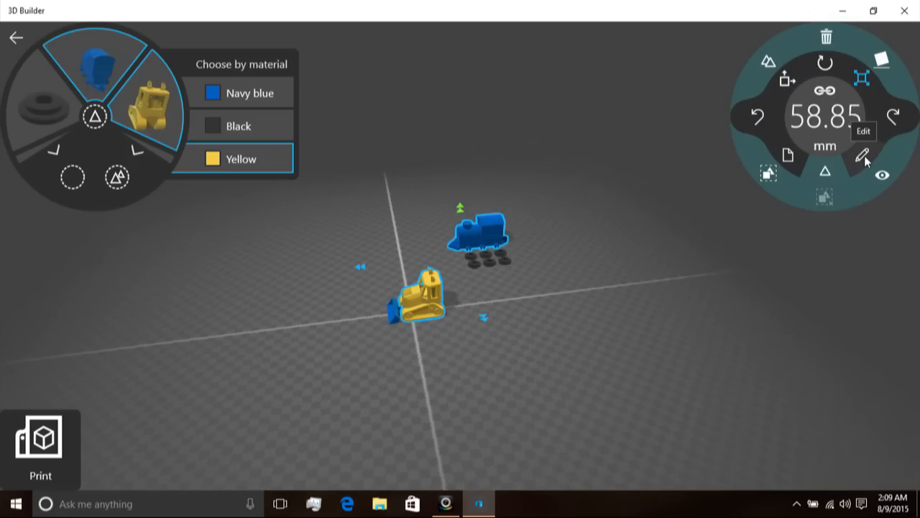
# - Browse the bulldozer's Edit tools, then leave the scene via the back arrow
pyautogui.click(862, 156)
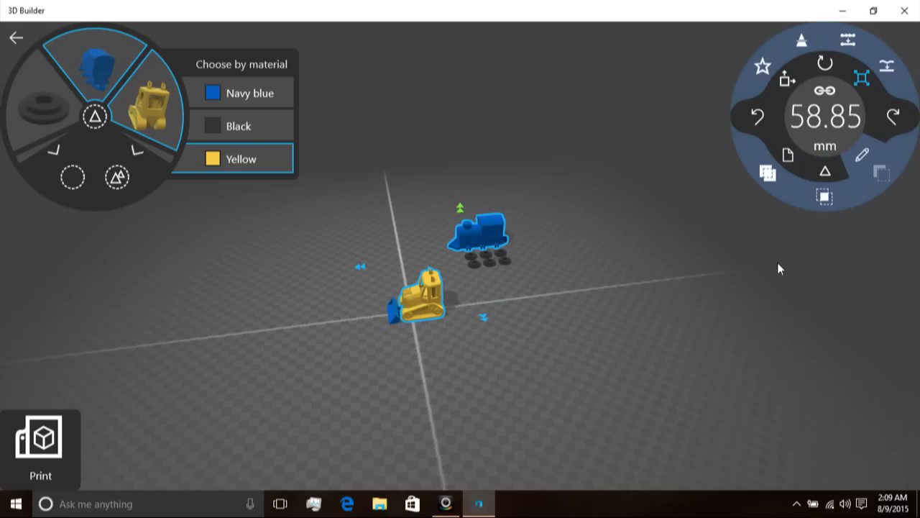
pyautogui.moveTo(855, 60)
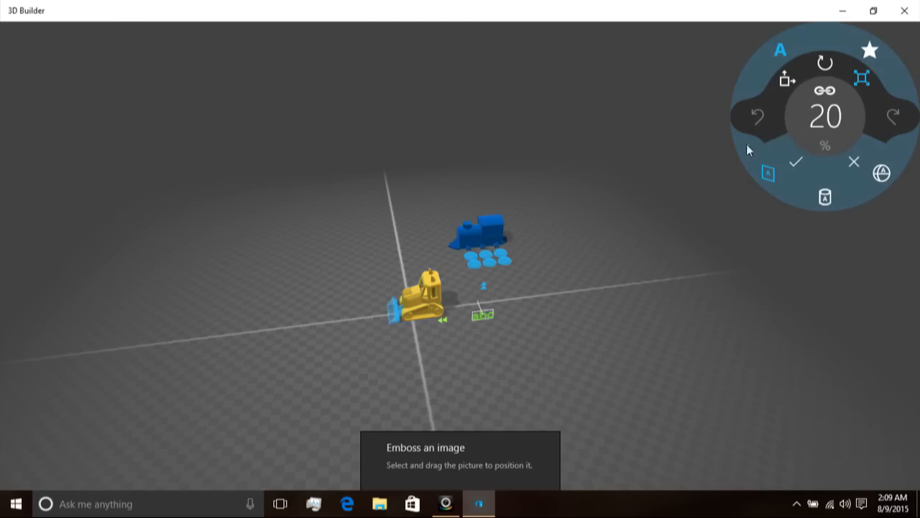
pyautogui.moveTo(497, 368)
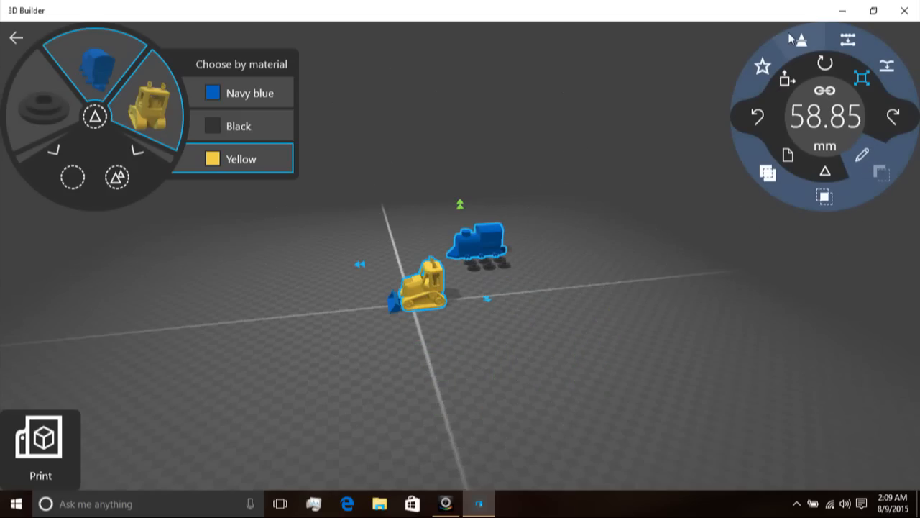
pyautogui.moveTo(800, 40)
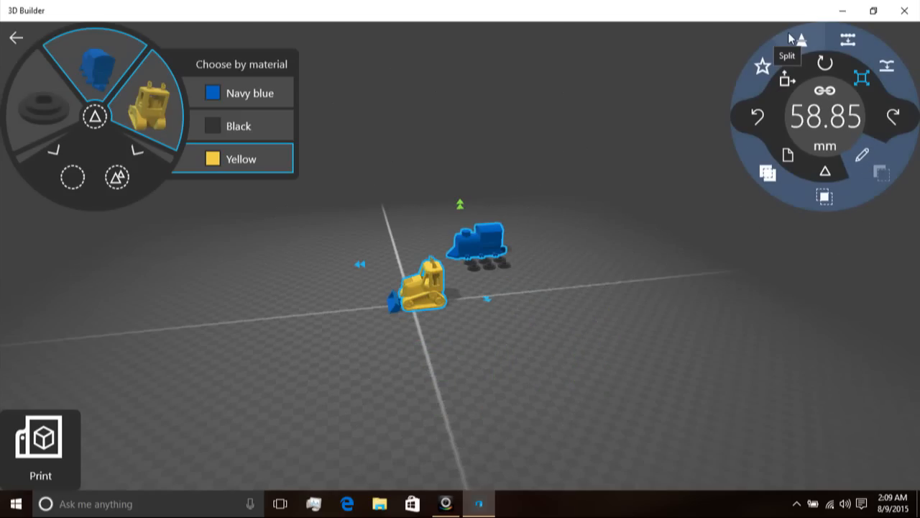
pyautogui.click(16, 38)
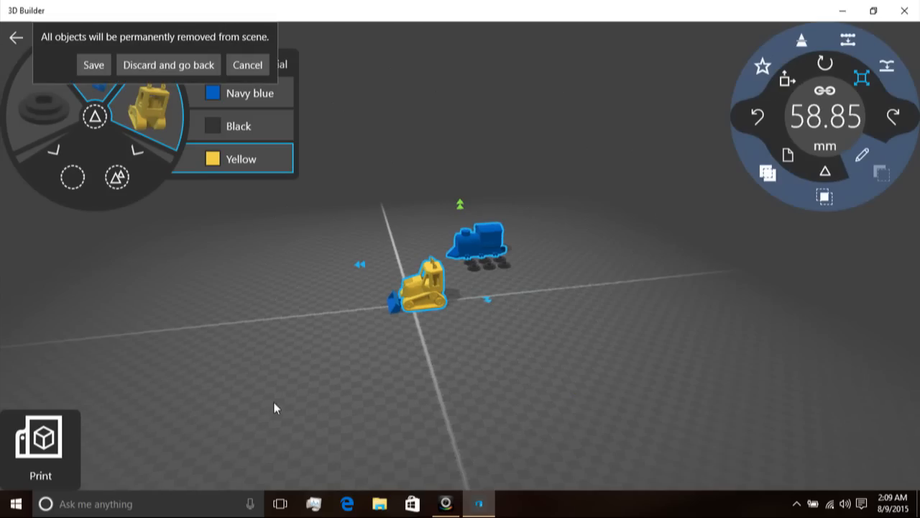
pyautogui.moveTo(167, 65)
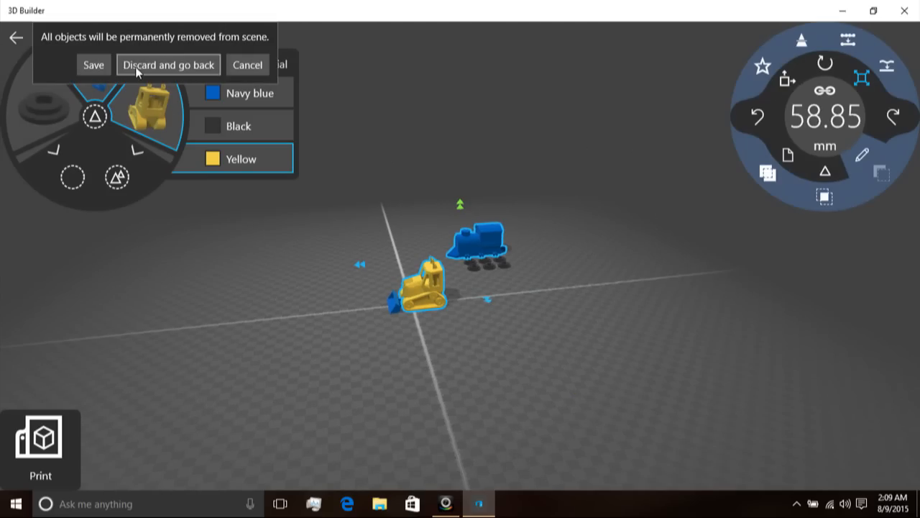
# - Discard the train scene and browse the start-page library toward the gift box model
pyautogui.click(167, 65)
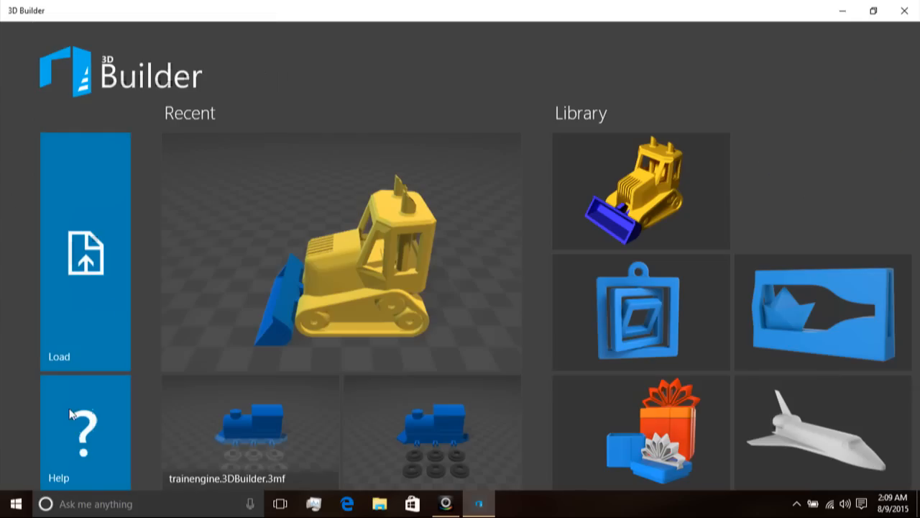
pyautogui.scroll(-3)
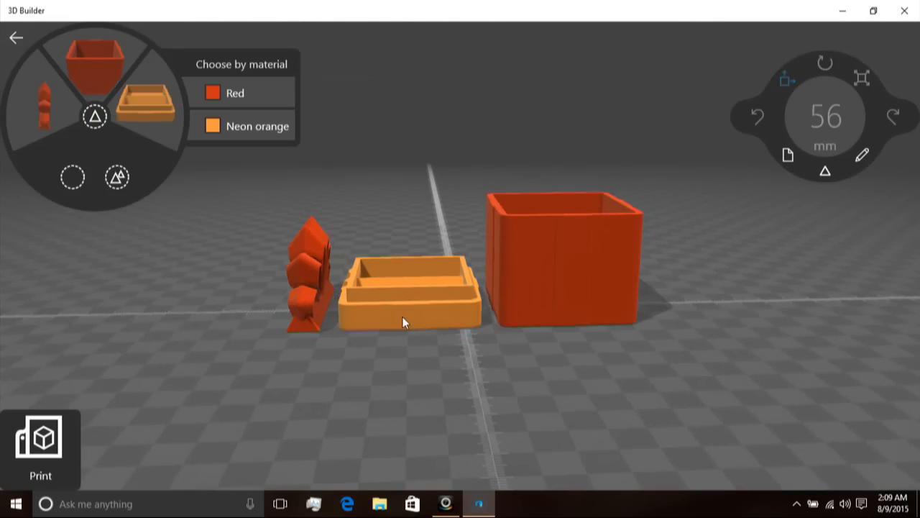
# - Select the orange lid and raise it above the platform with the Move tool
pyautogui.click(405, 322)
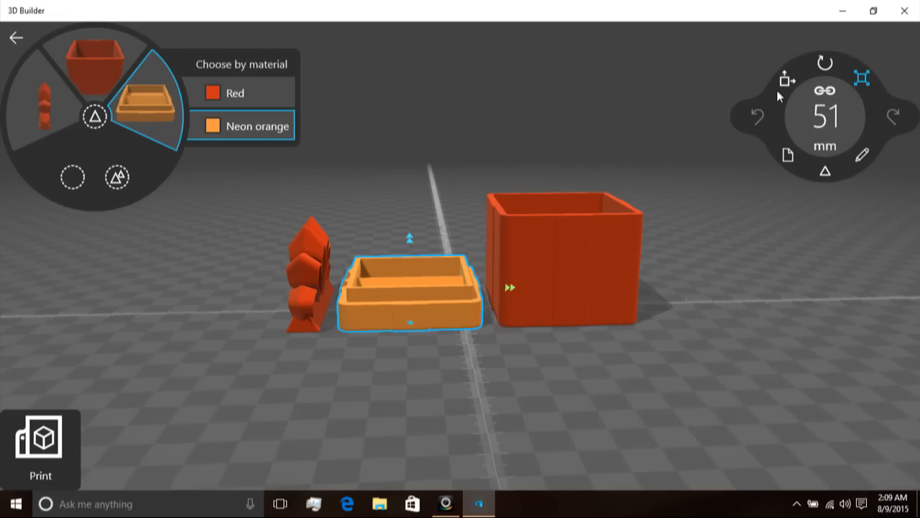
pyautogui.click(825, 171)
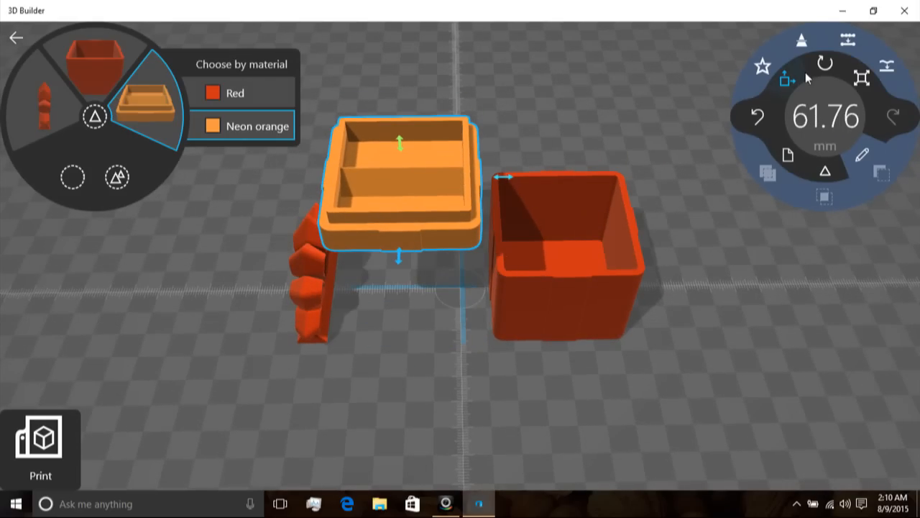
# - Flip the orange lid upside down with Rotate and set it onto the red box
pyautogui.click(826, 64)
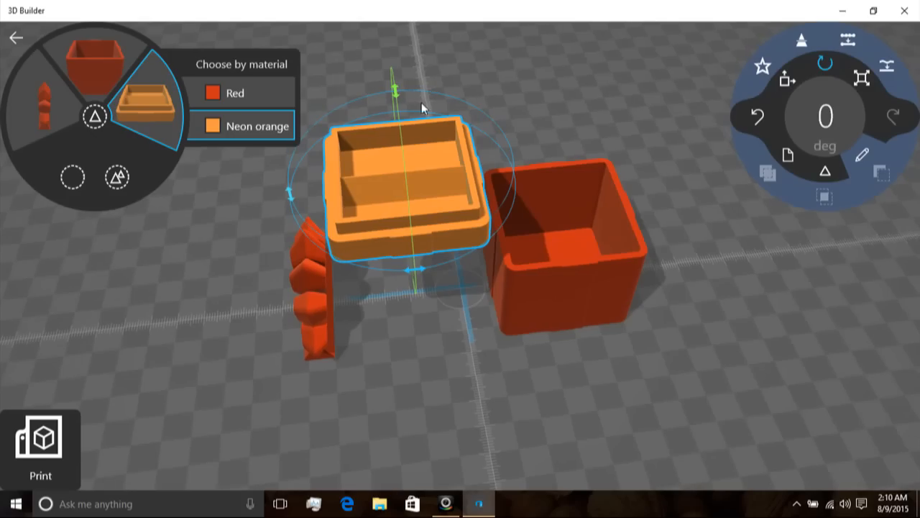
pyautogui.moveTo(420, 93); pyautogui.dragTo(477, 112)
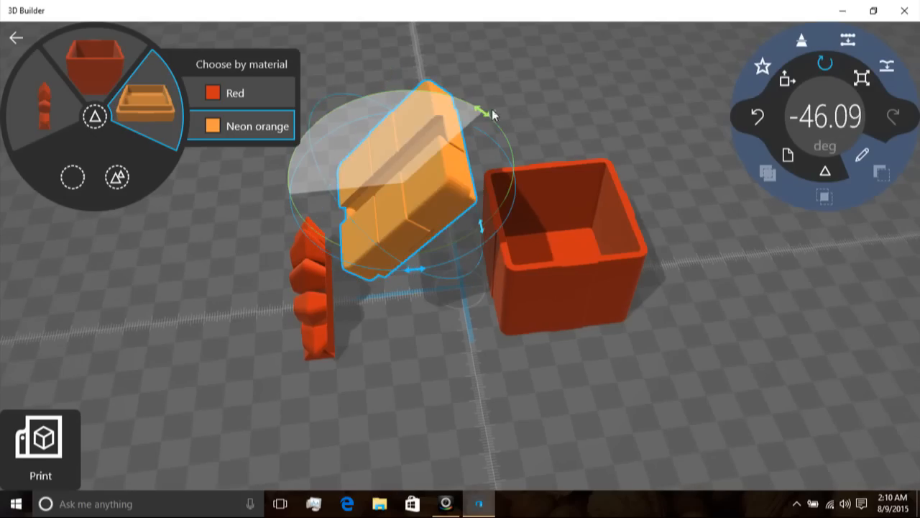
pyautogui.moveTo(478, 113); pyautogui.dragTo(514, 175)
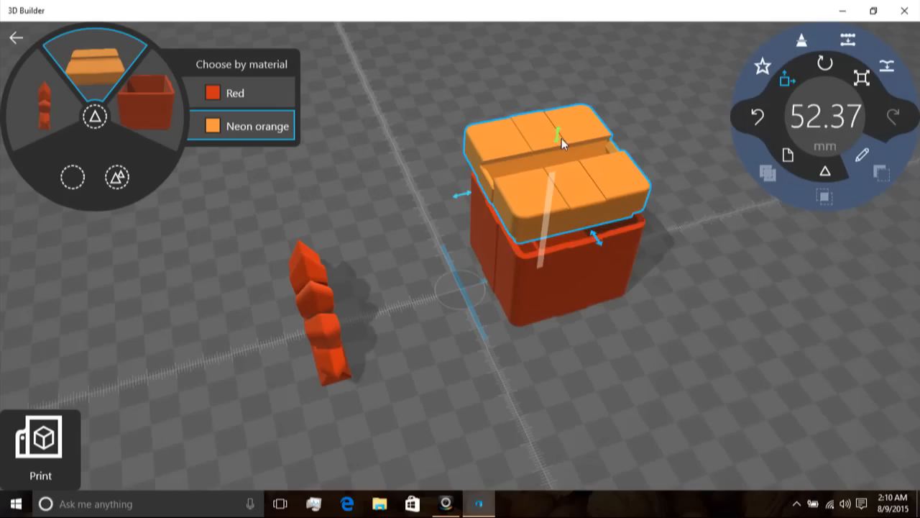
pyautogui.moveTo(561, 141); pyautogui.dragTo(467, 212)
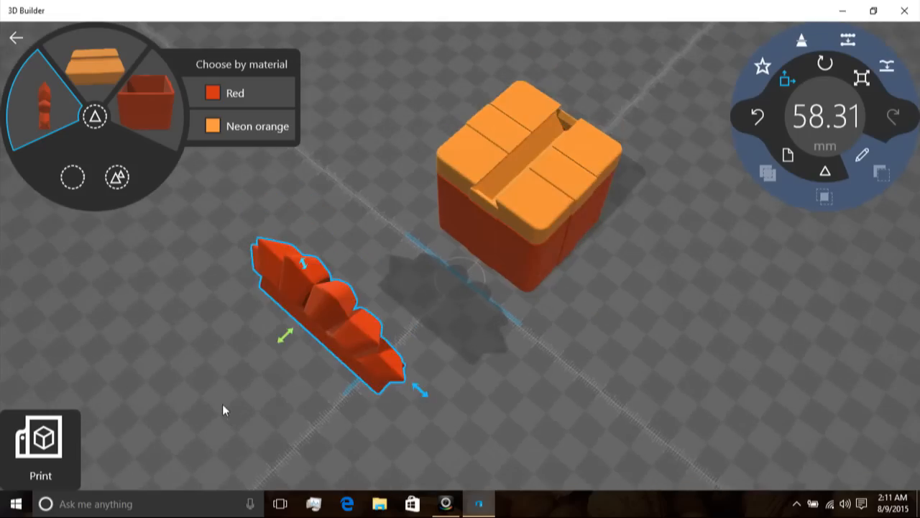
# - Stand the red bow upright and lower it onto the orange lid
pyautogui.moveTo(287, 334); pyautogui.dragTo(272, 271)
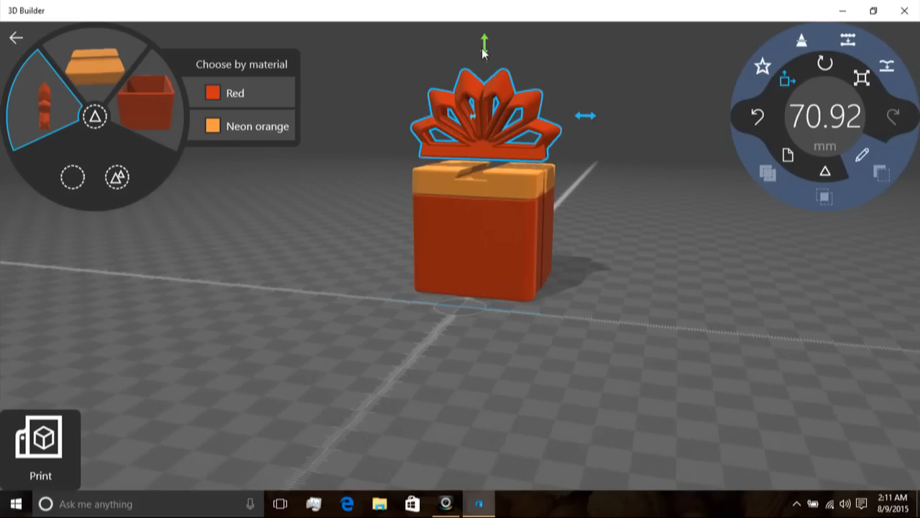
pyautogui.moveTo(483, 40); pyautogui.dragTo(485, 57)
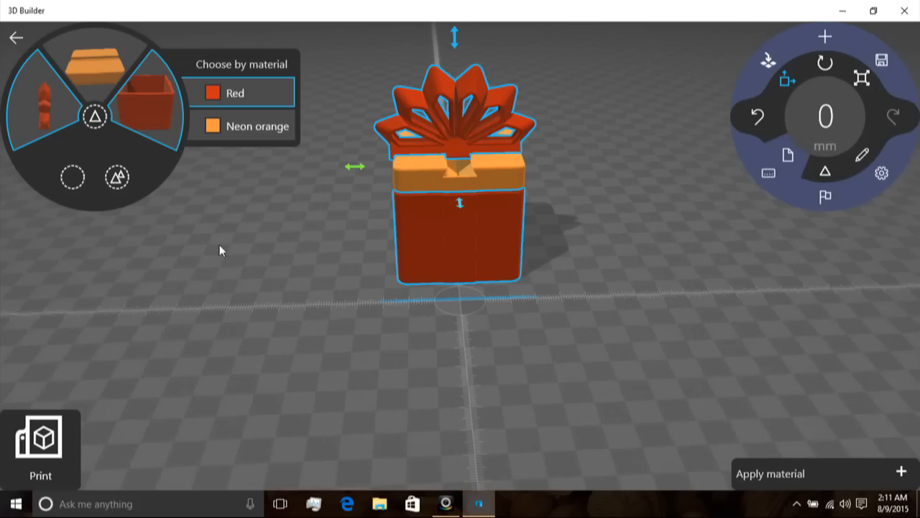
pyautogui.moveTo(449, 147)
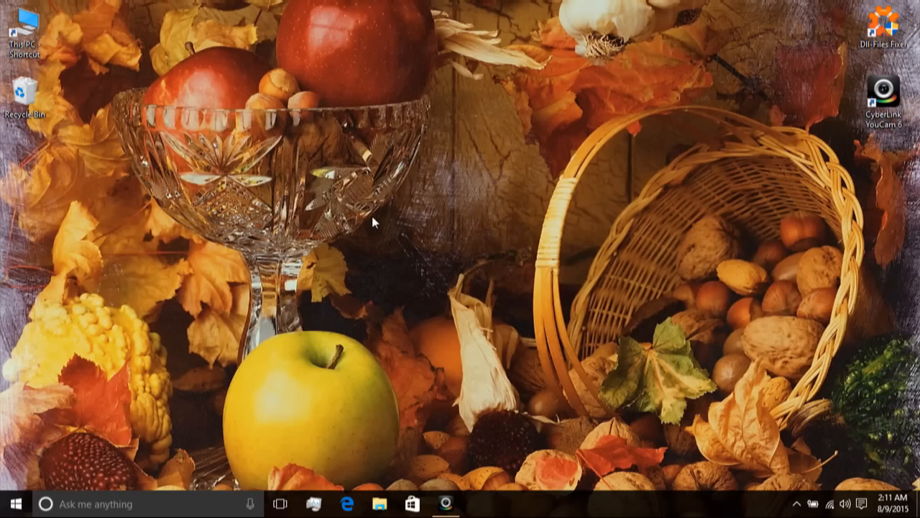
pyautogui.moveTo(353, 126)
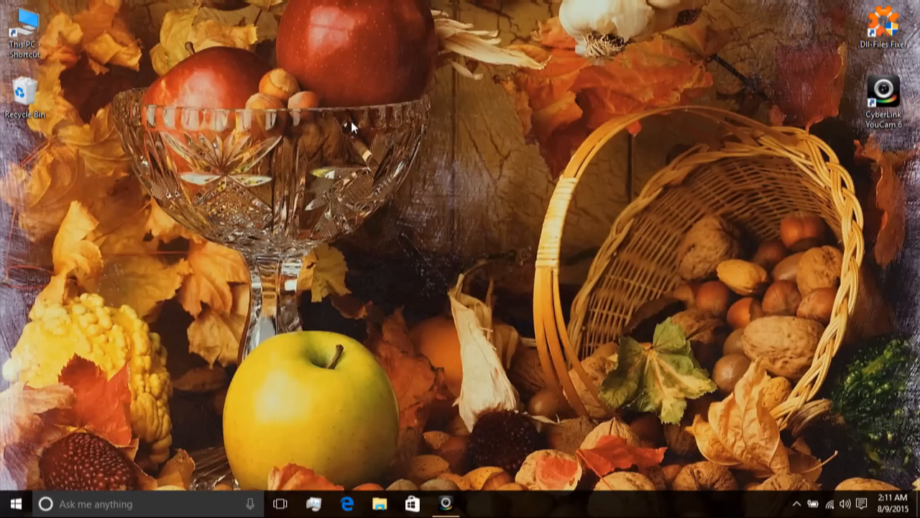